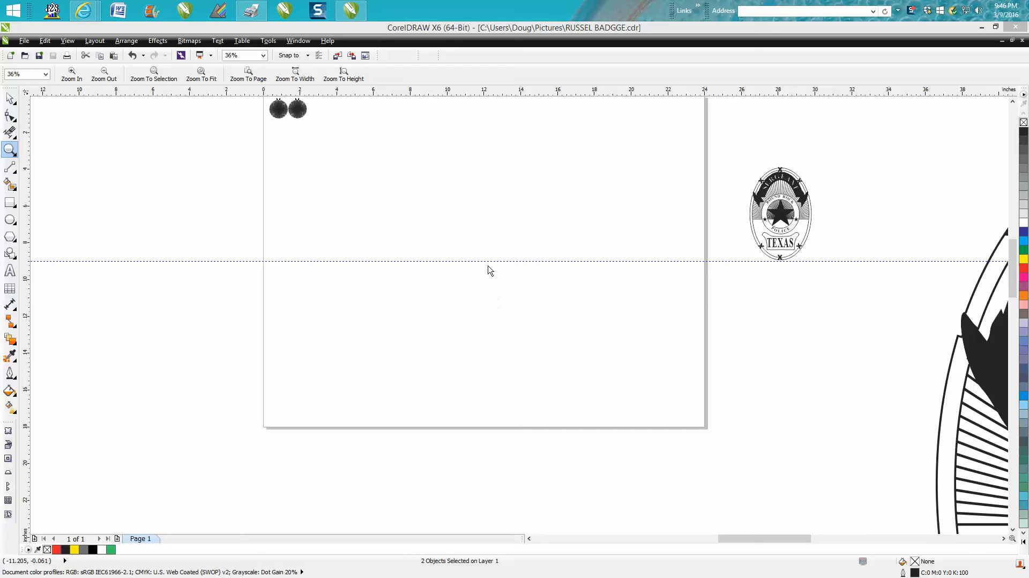
mouse_move(19, 176)
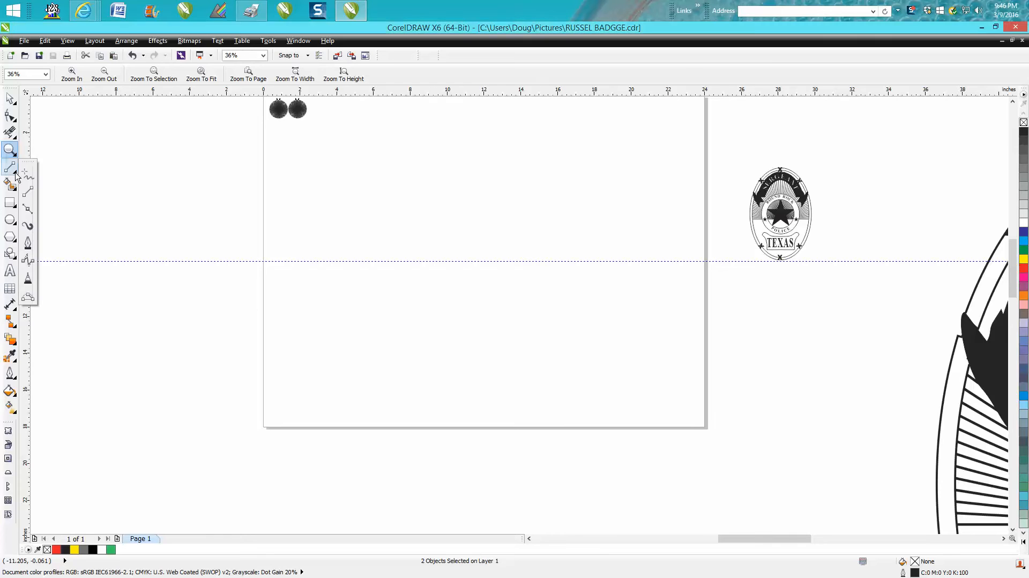
Switch to the 2-Point Line tool to draw a short vertical line at the top centre.
click(10, 166)
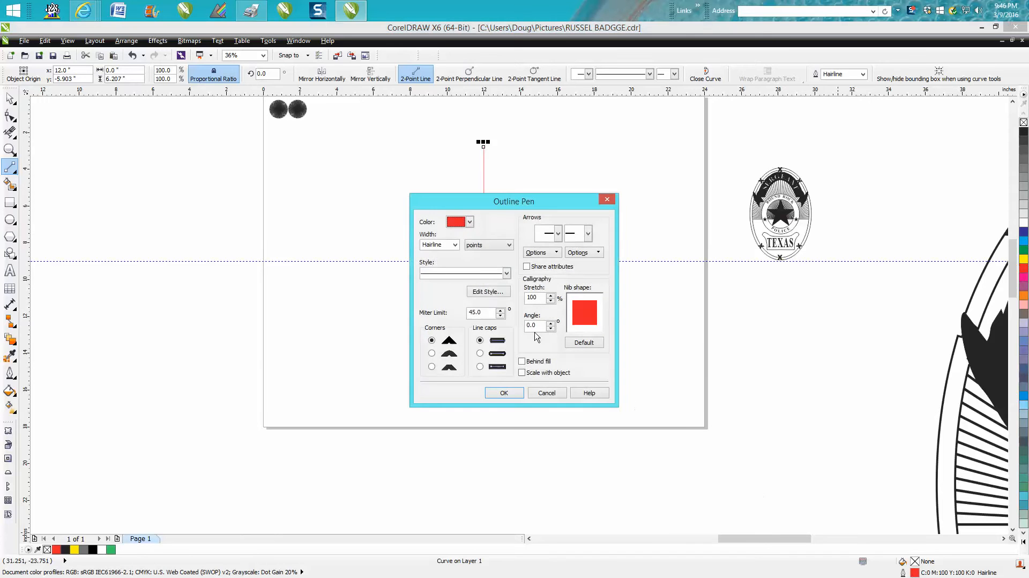
Give the line an 8.0 pt black outline in the Outline Pen dialog and confirm.
click(454, 244)
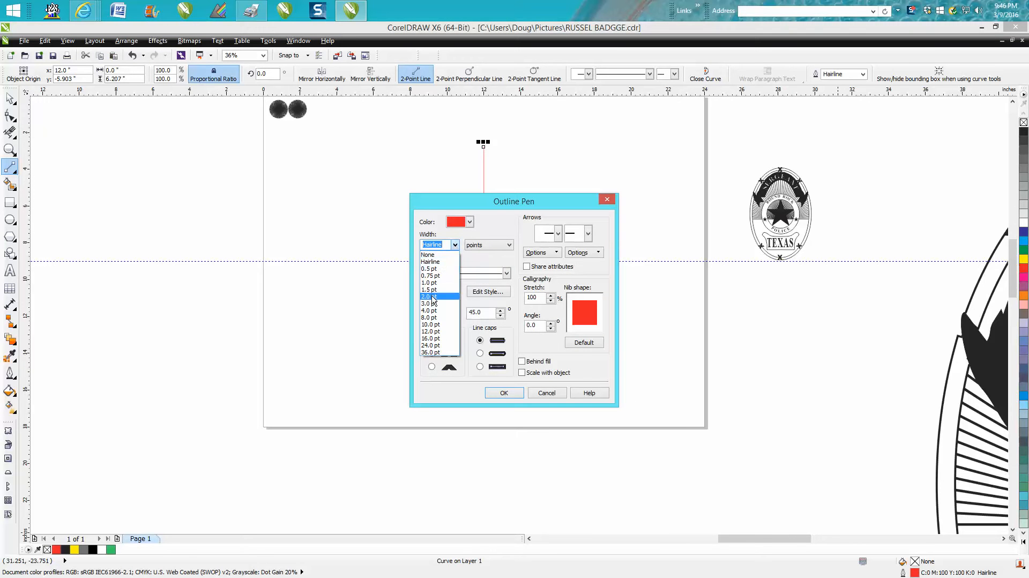
click(429, 296)
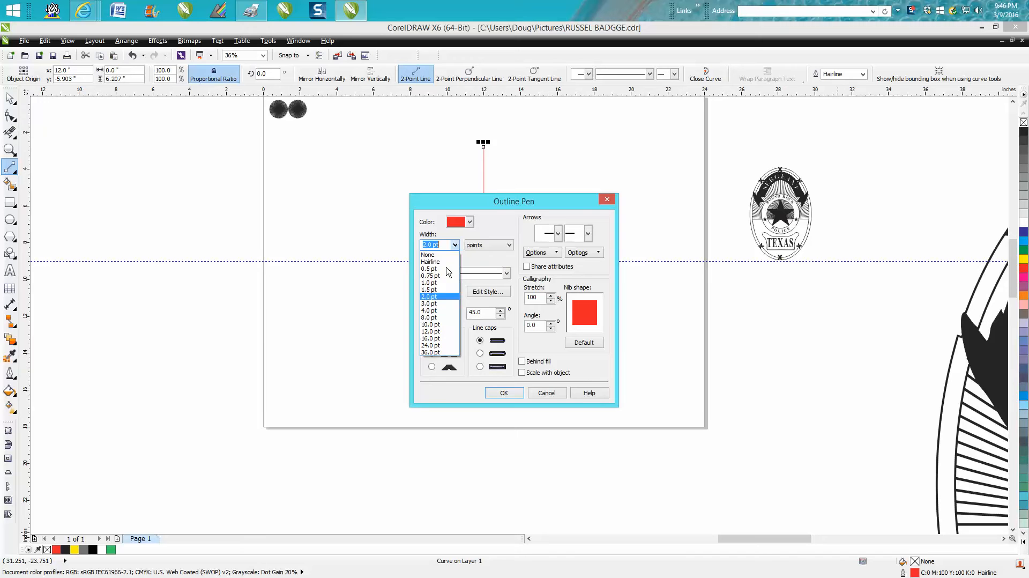
click(428, 317)
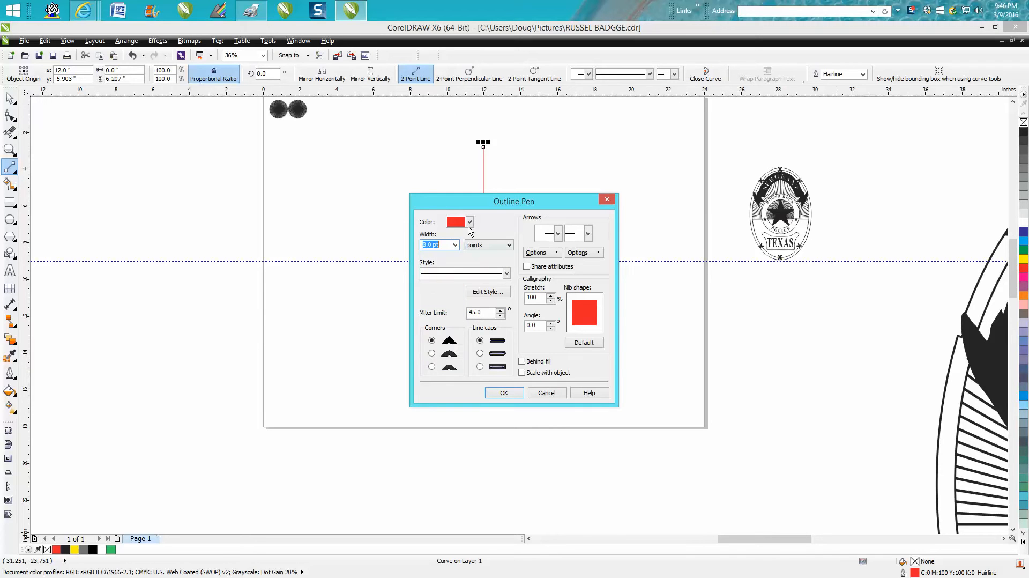
click(468, 221)
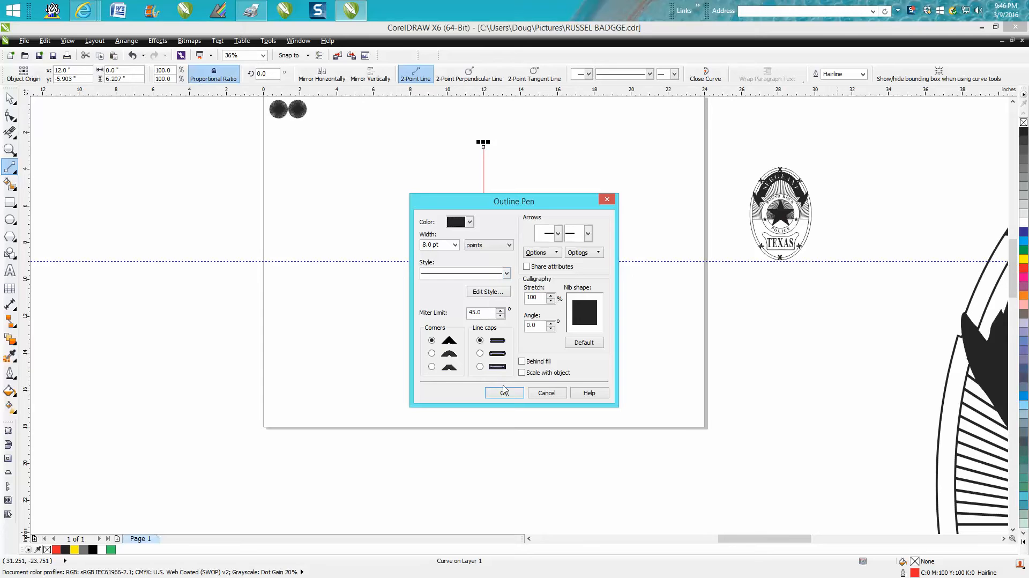
click(504, 392)
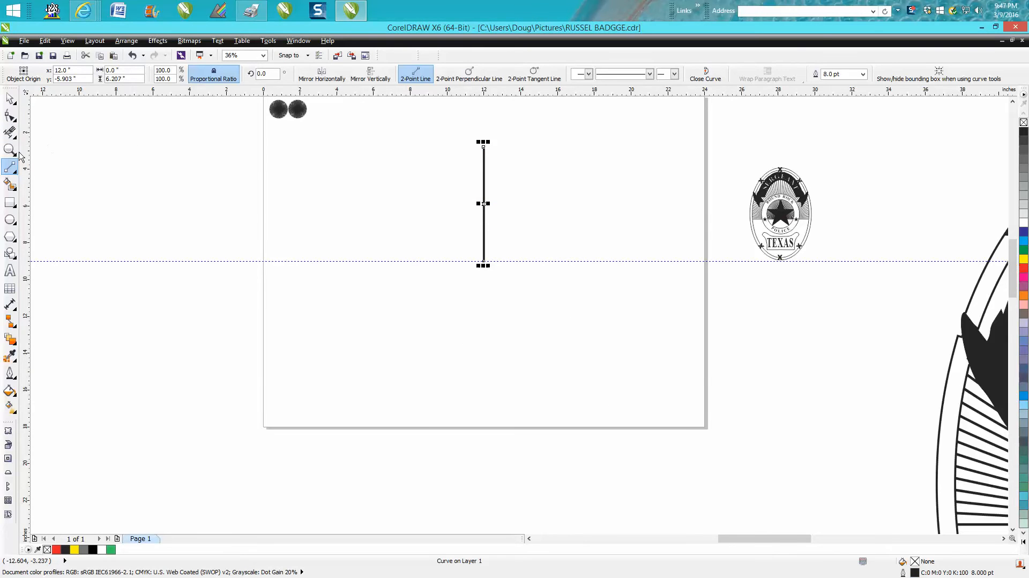
Rotate the thick line about the page centre into a 120-line sunburst.
click(10, 149)
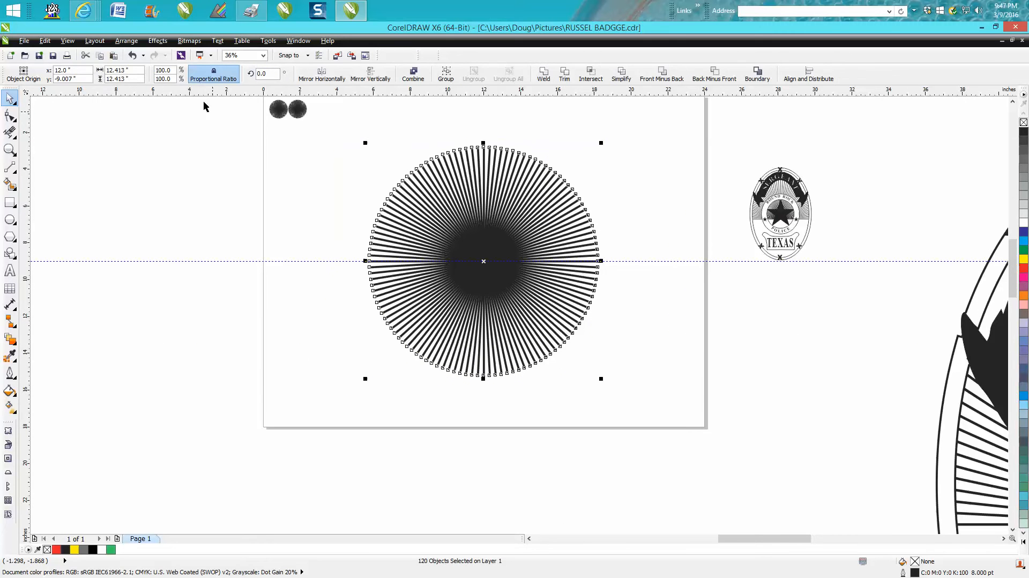
Group the 120 sunburst lines into one object via Arrange > Group.
click(127, 41)
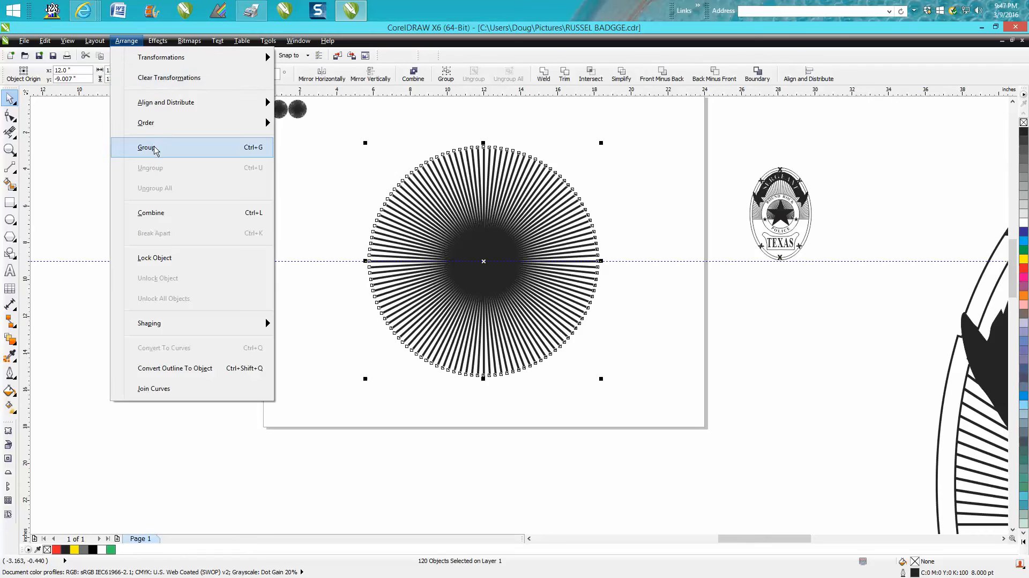
click(147, 147)
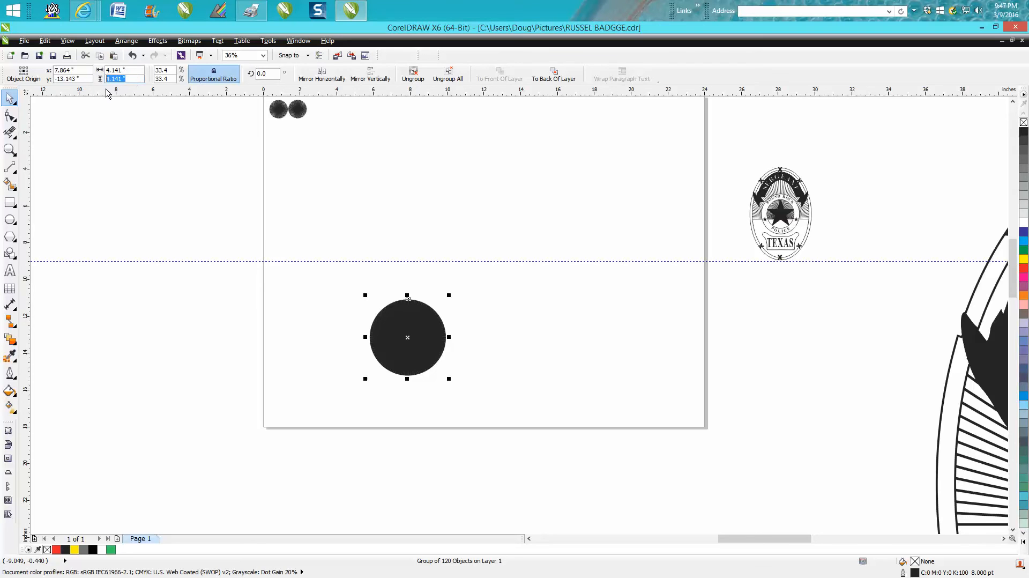
Resize the sunburst group to 5.0 inches proportionally and zoom out to the whole drawing.
text(5.0 ")
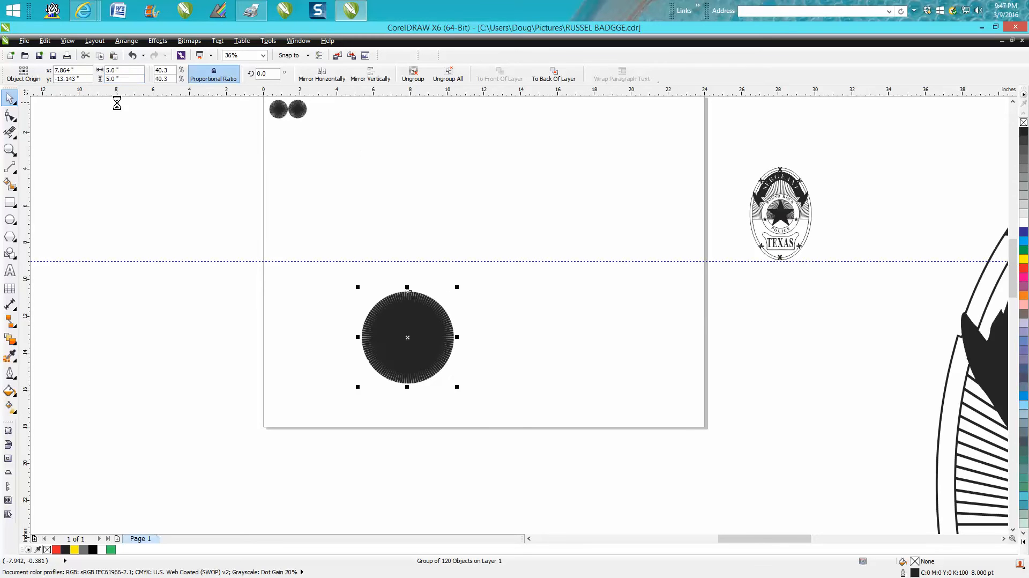
click(9, 150)
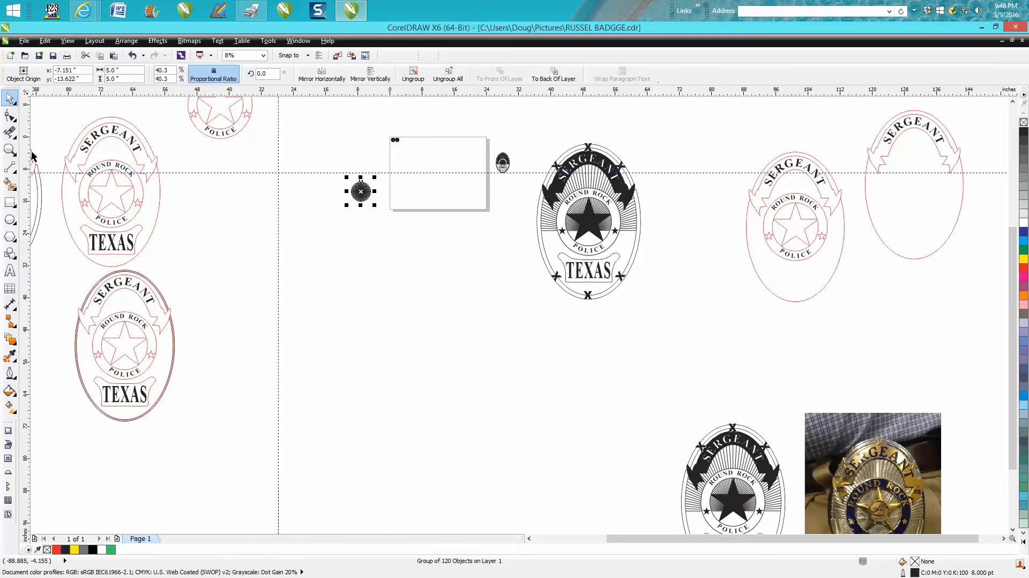
Zoom in and draw a new vertical 2-point line down from the page's top centre.
click(10, 149)
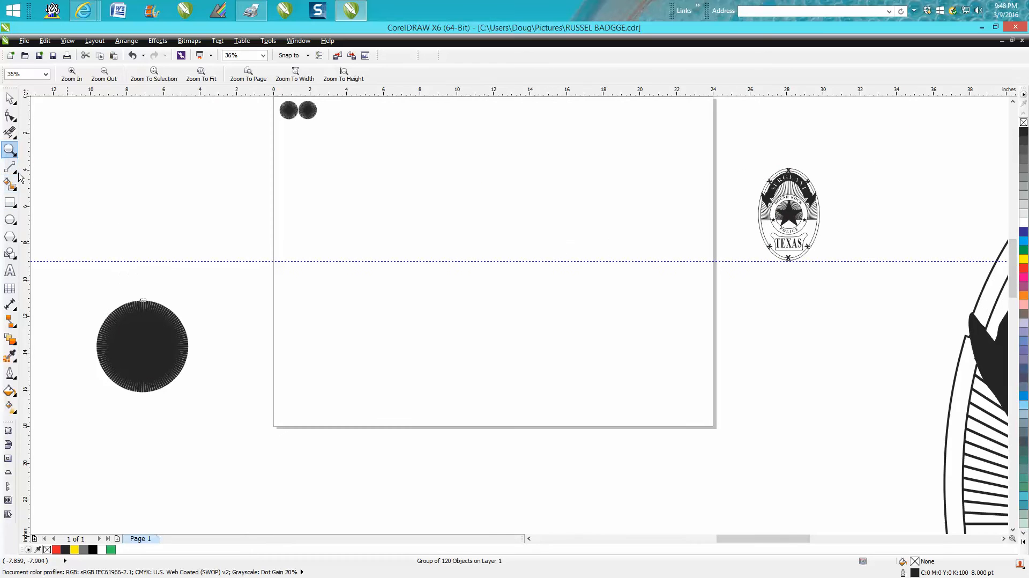
click(11, 169)
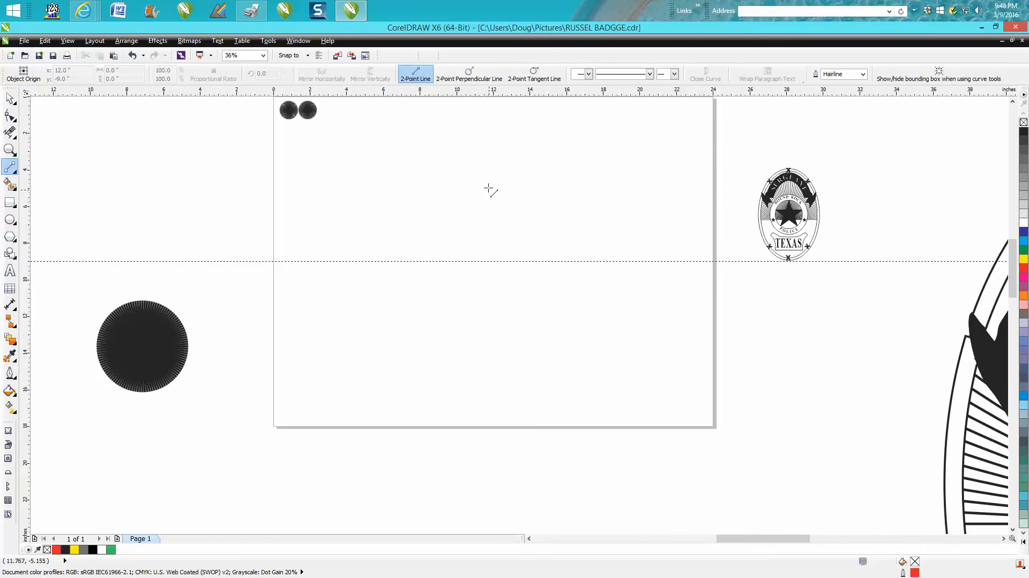
drag(493, 156, 493, 260)
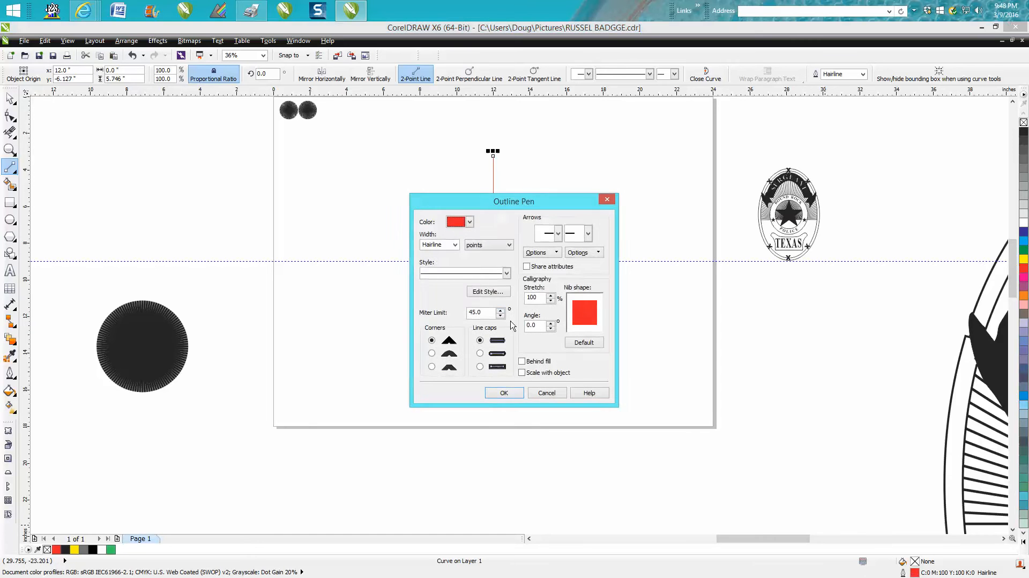
Set the line's outline to black, 8.0 pt, with Scale with object enabled, and confirm.
click(469, 221)
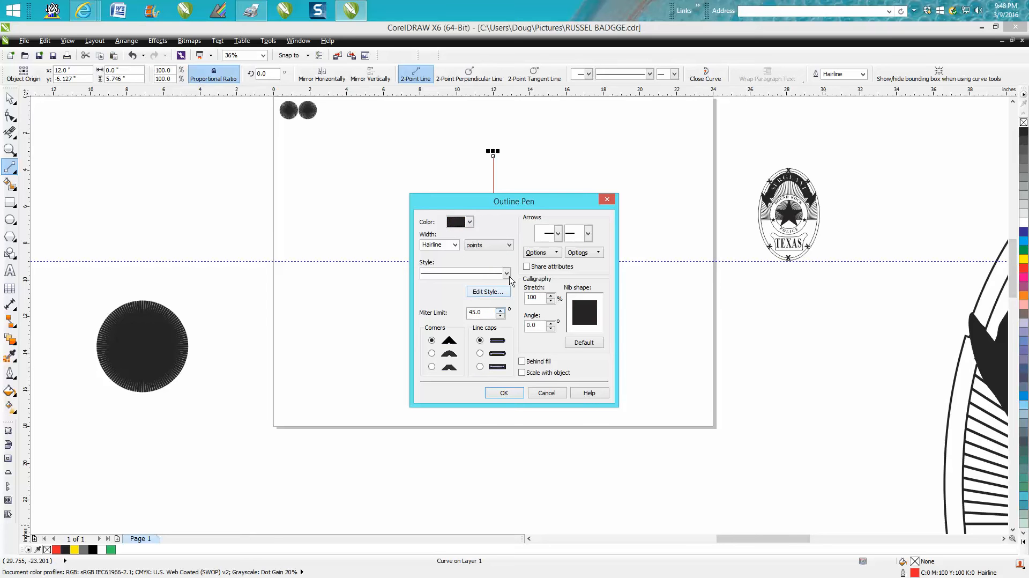
click(454, 244)
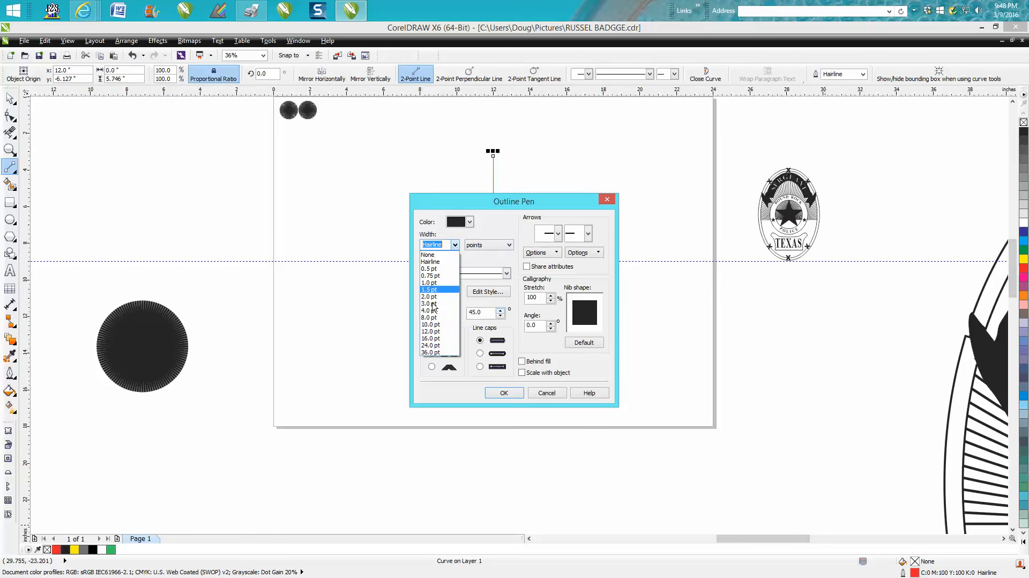
click(431, 317)
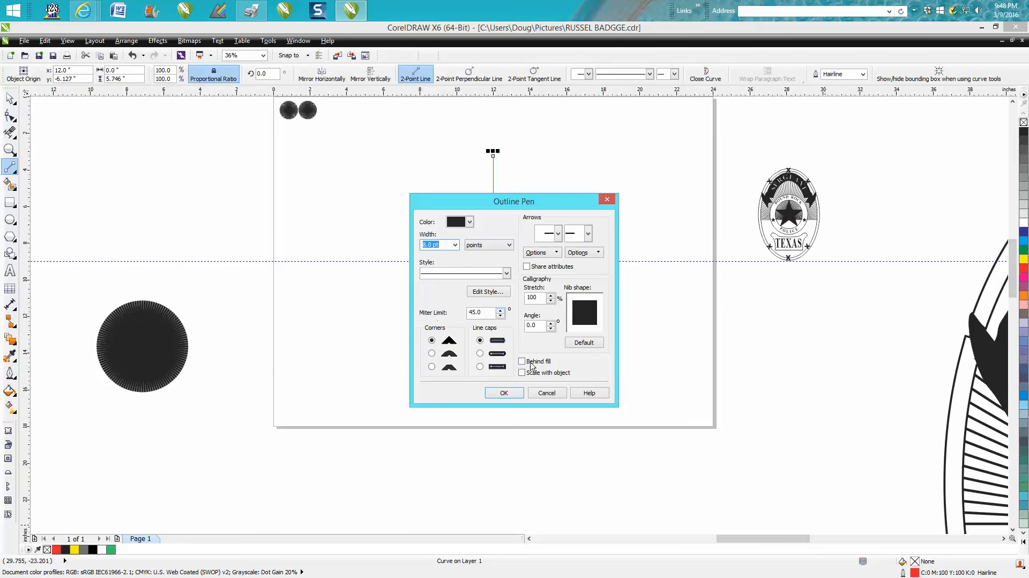
click(523, 372)
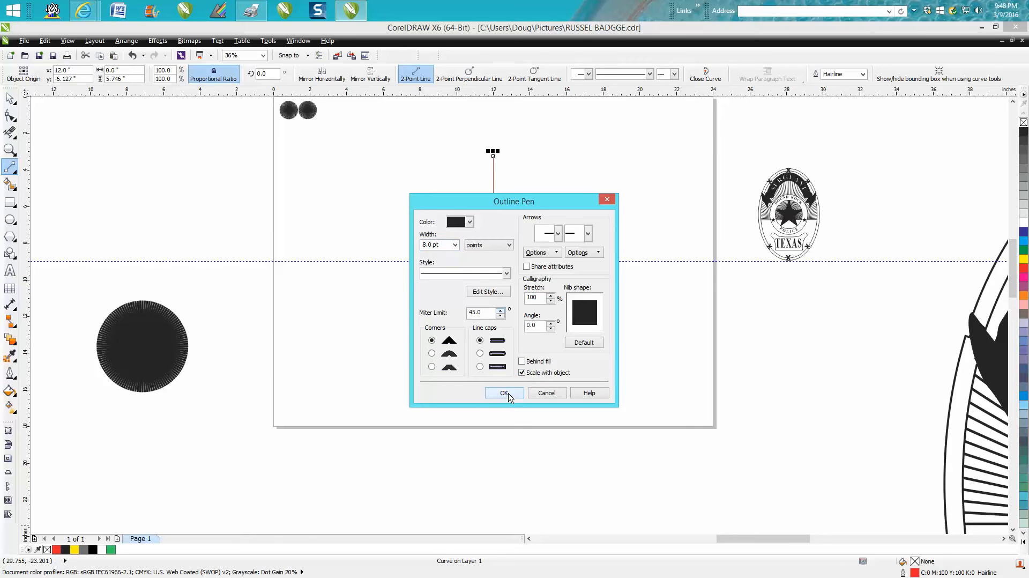
click(503, 393)
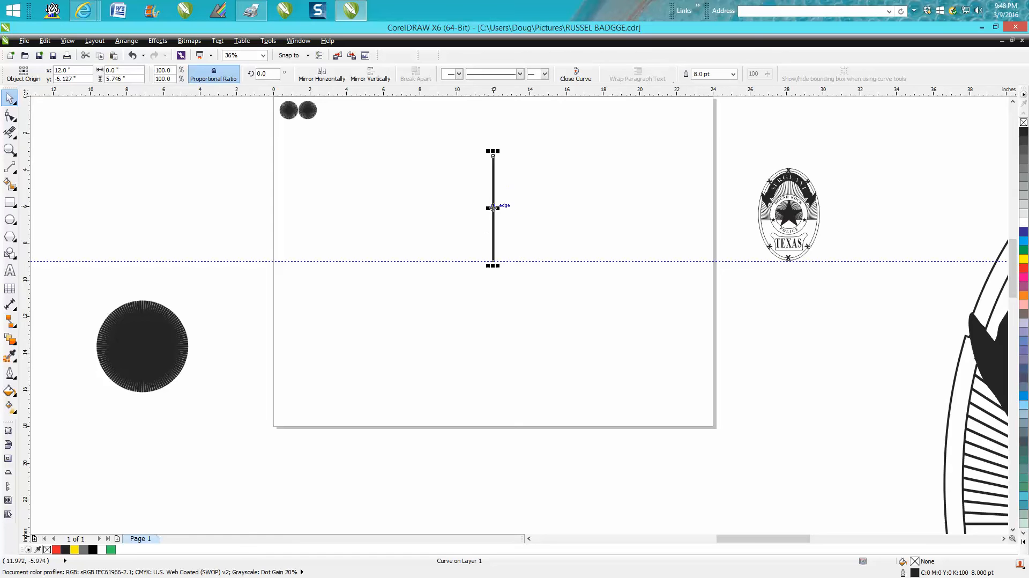
Rotate and duplicate the line around its centre, entering angles such as 327, to build the second sunburst.
click(493, 208)
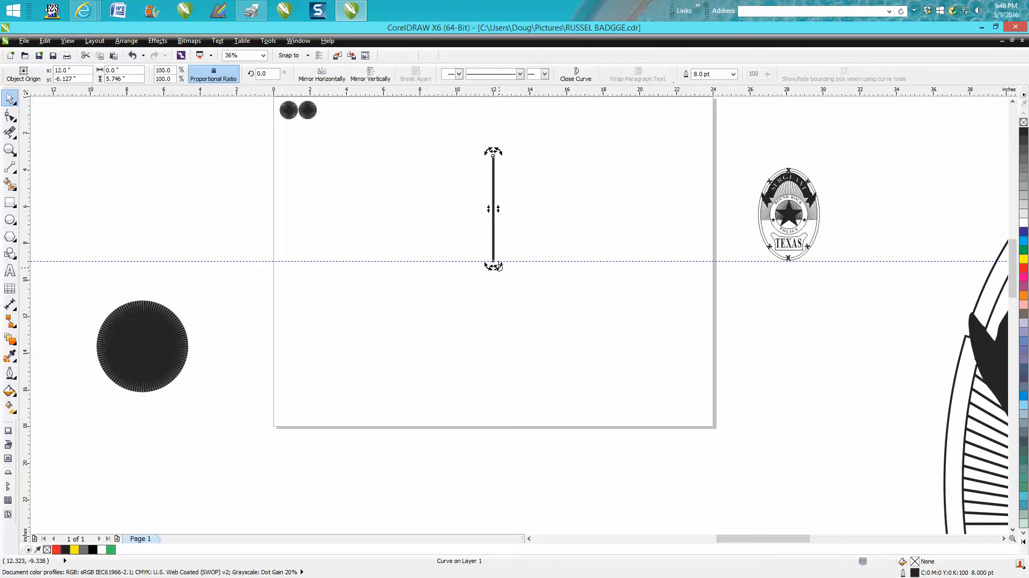
mouse_move(488, 304)
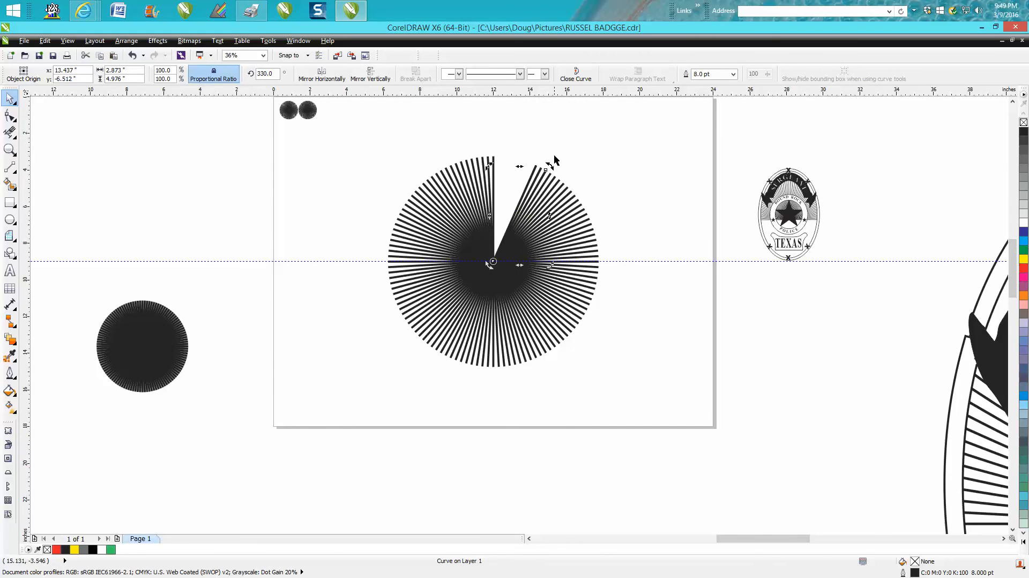
click(265, 73)
text(2)
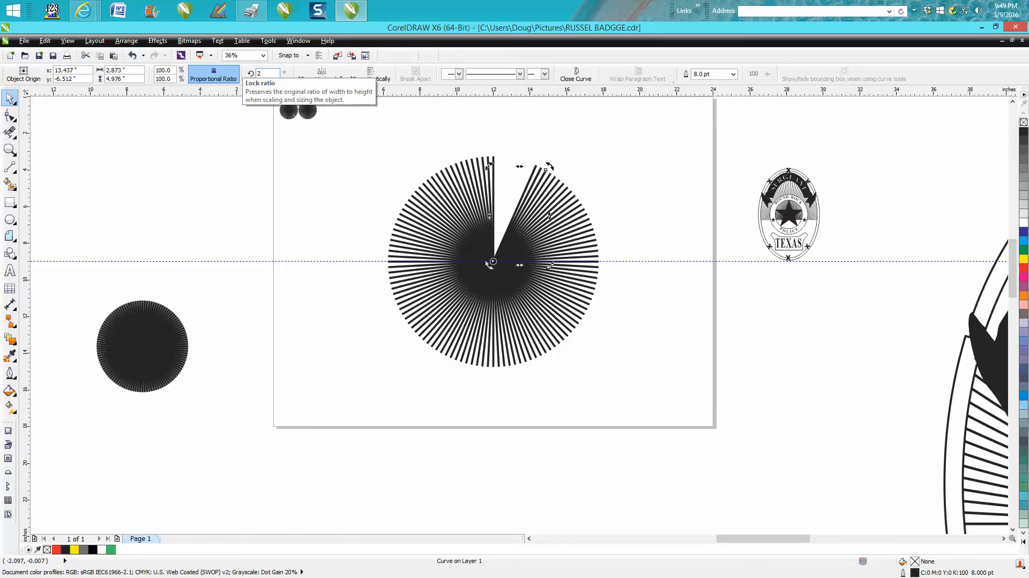
text(327)
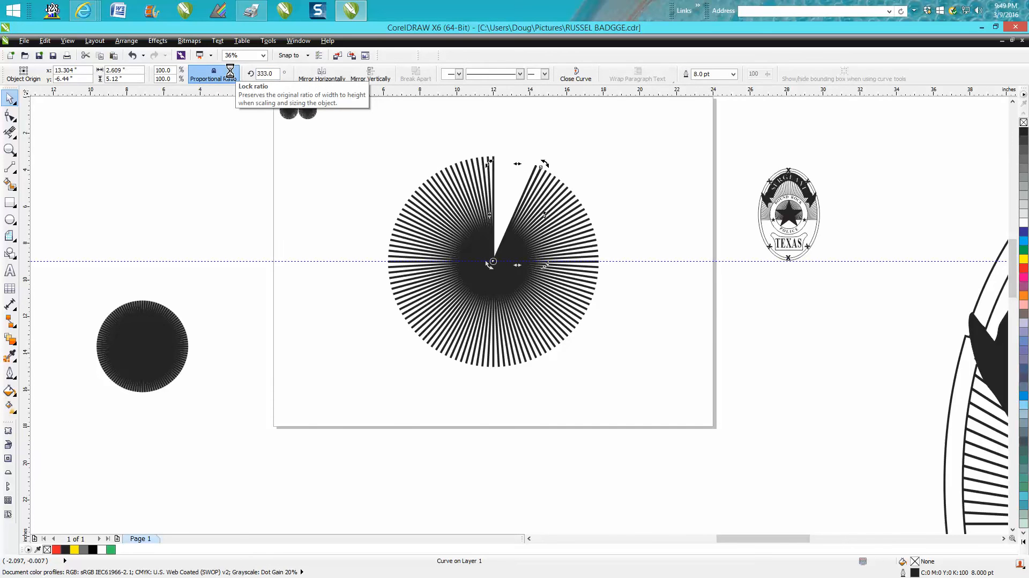
click(265, 73)
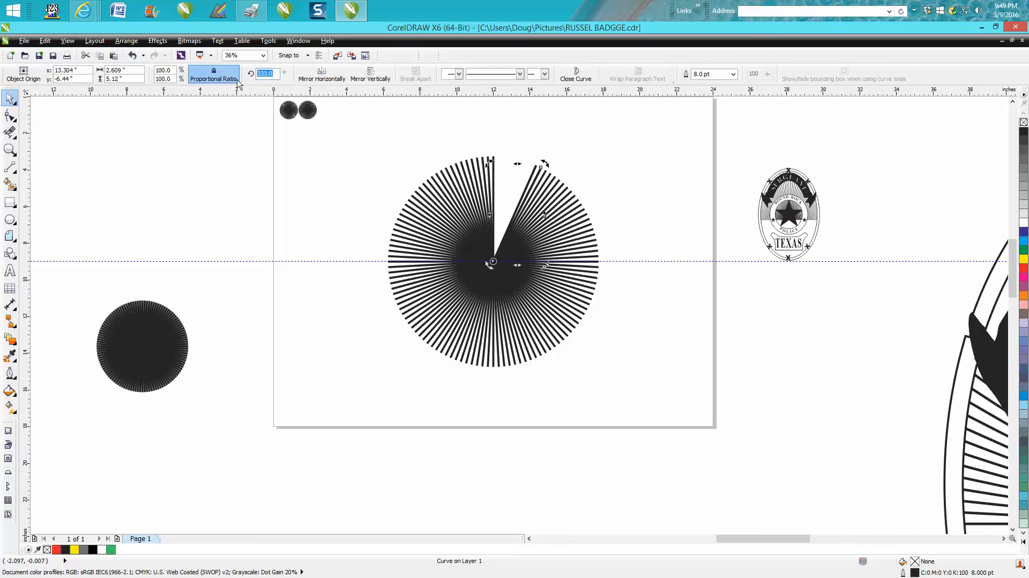
mouse_move(236, 80)
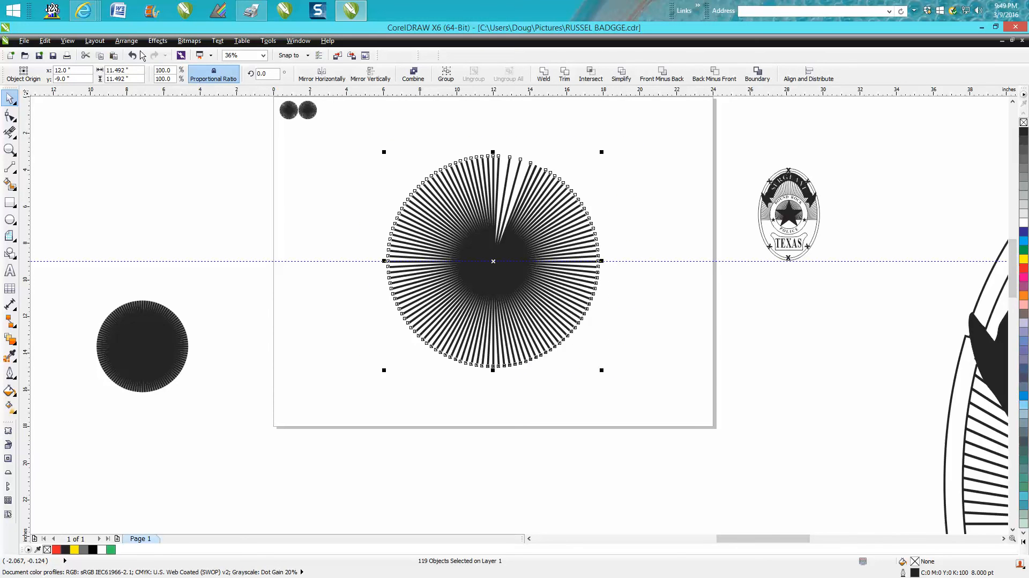
Group the 119 radiating lines and select the group's size value for resizing.
click(445, 74)
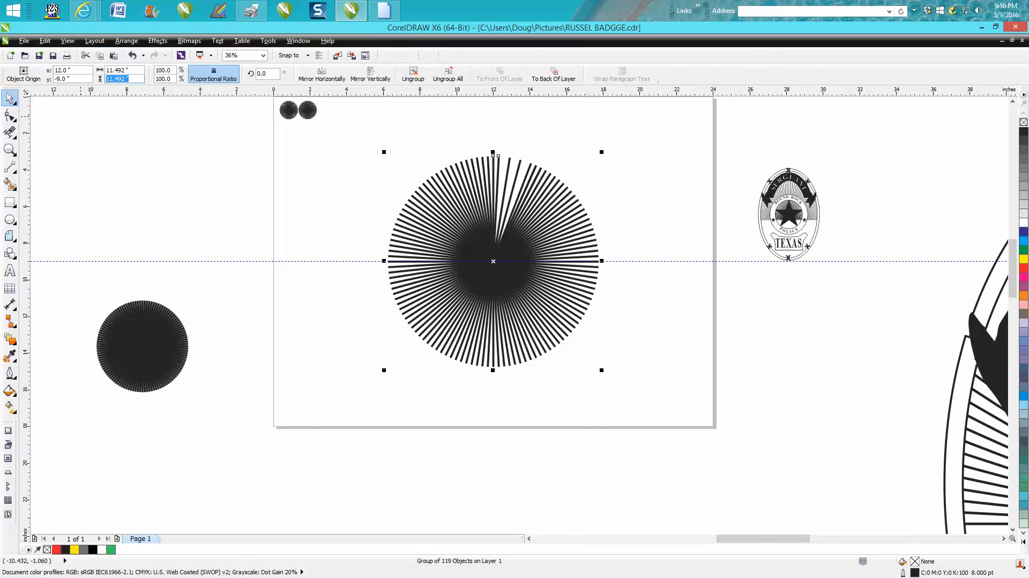
drag(601, 151, 542, 211)
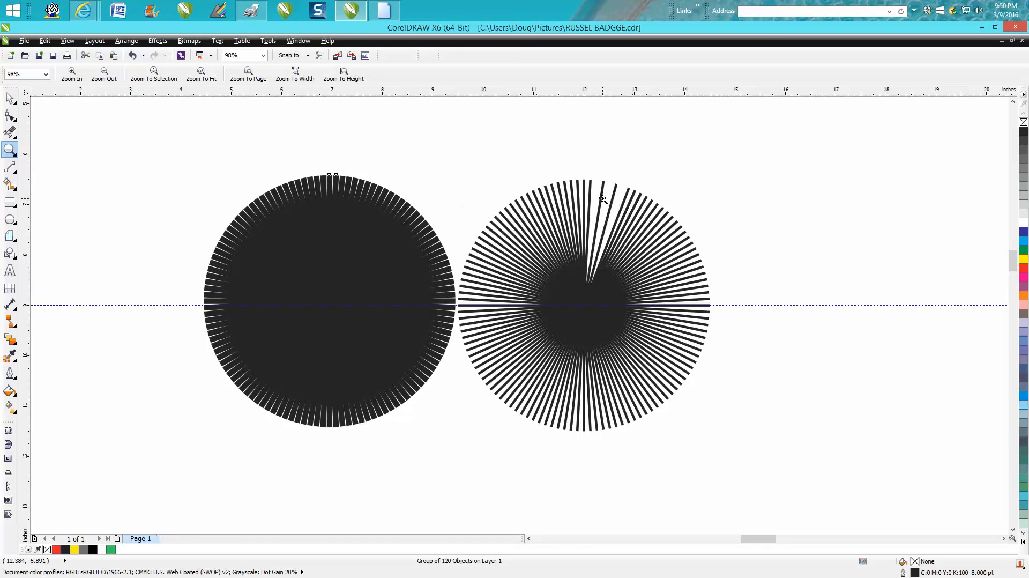
Zoom out and in on both sunbursts to compare their scaled line thicknesses.
click(10, 99)
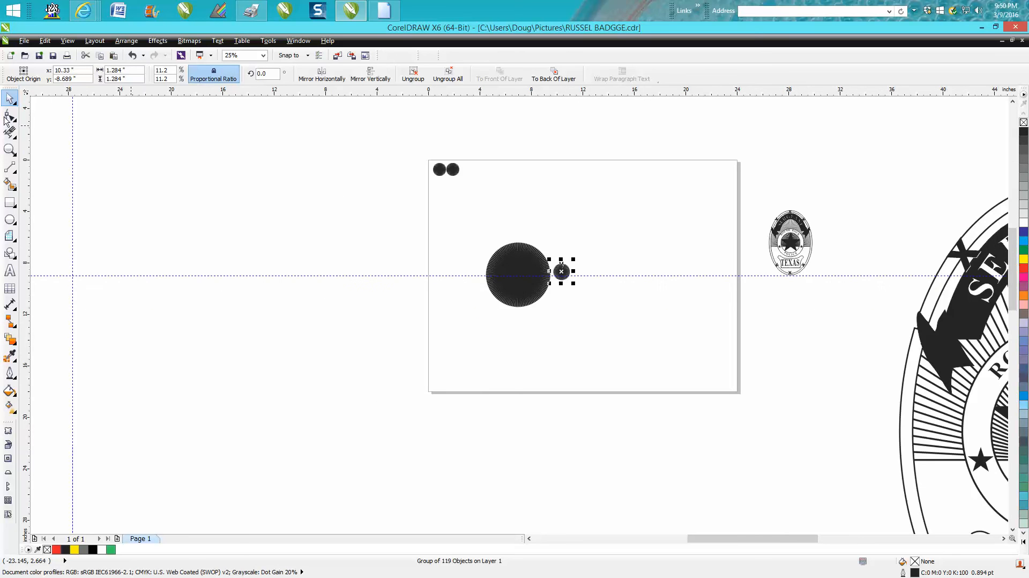
click(10, 150)
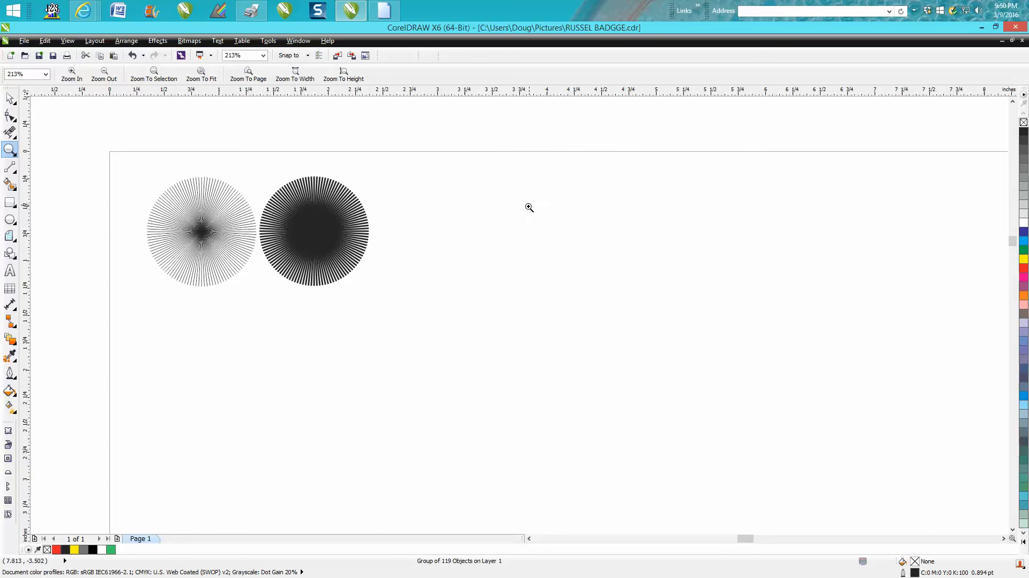
click(528, 208)
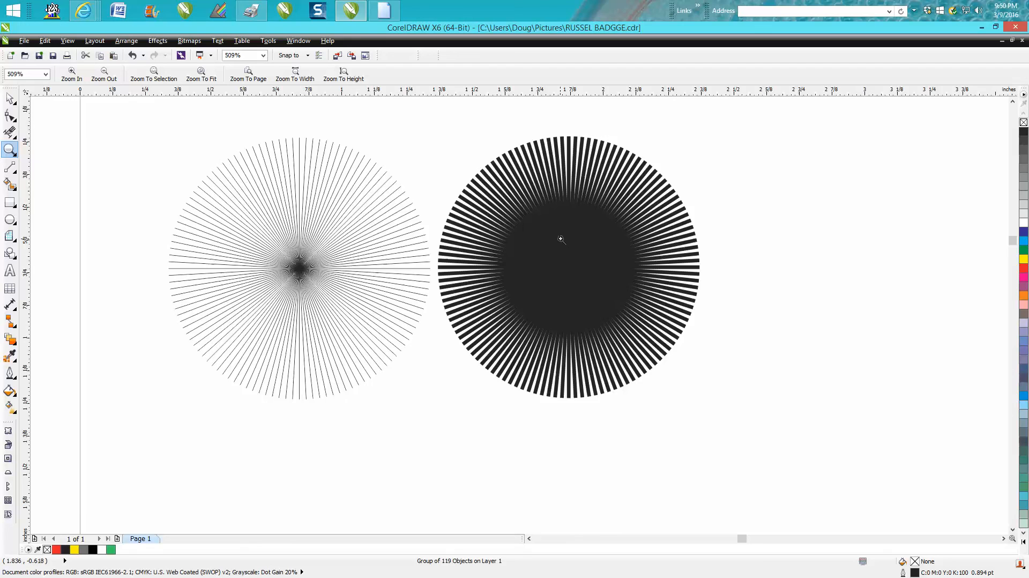
click(560, 238)
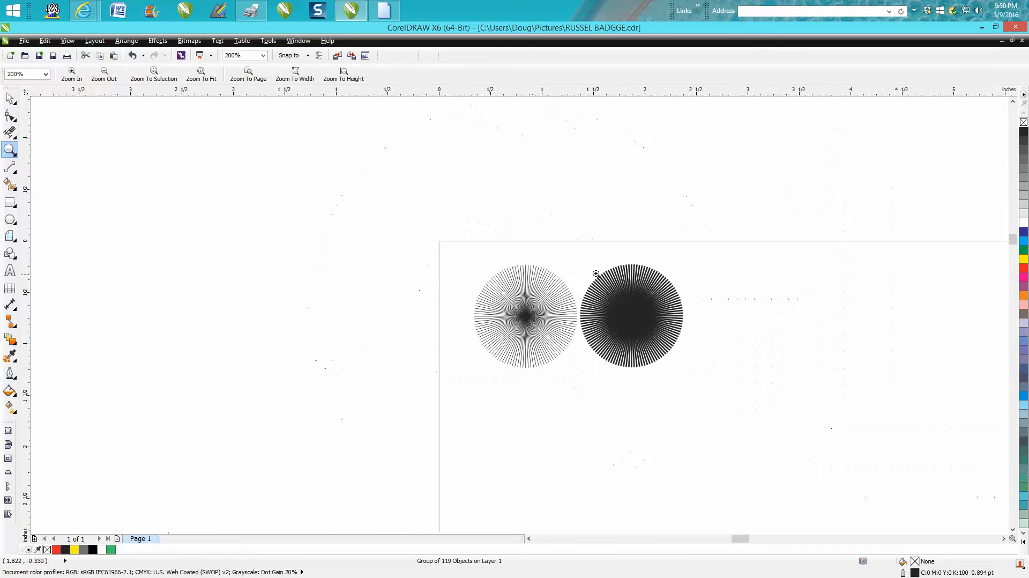
Draw a red-outlined rectangle beside the two sunbursts.
click(594, 272)
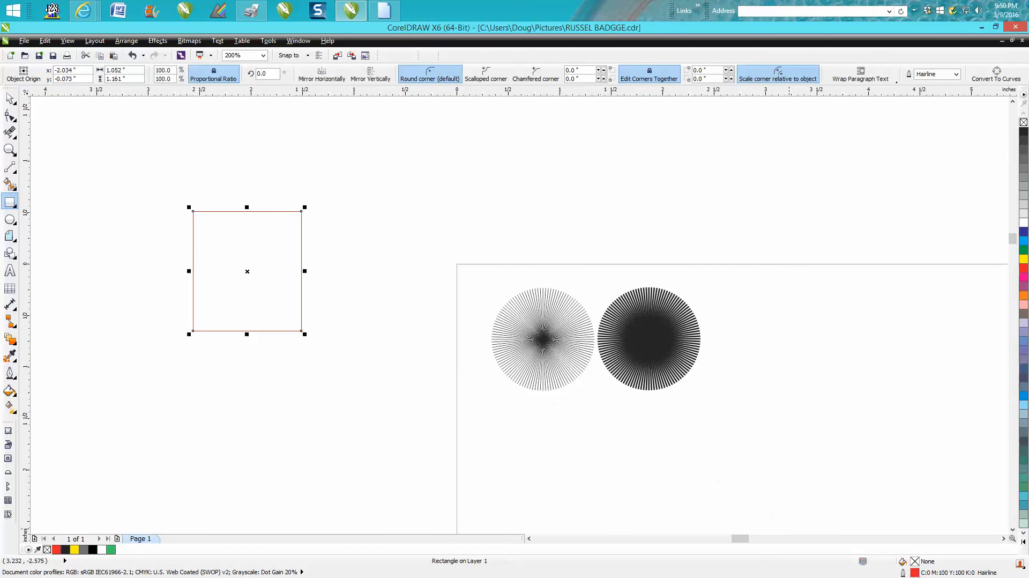
mouse_move(440, 325)
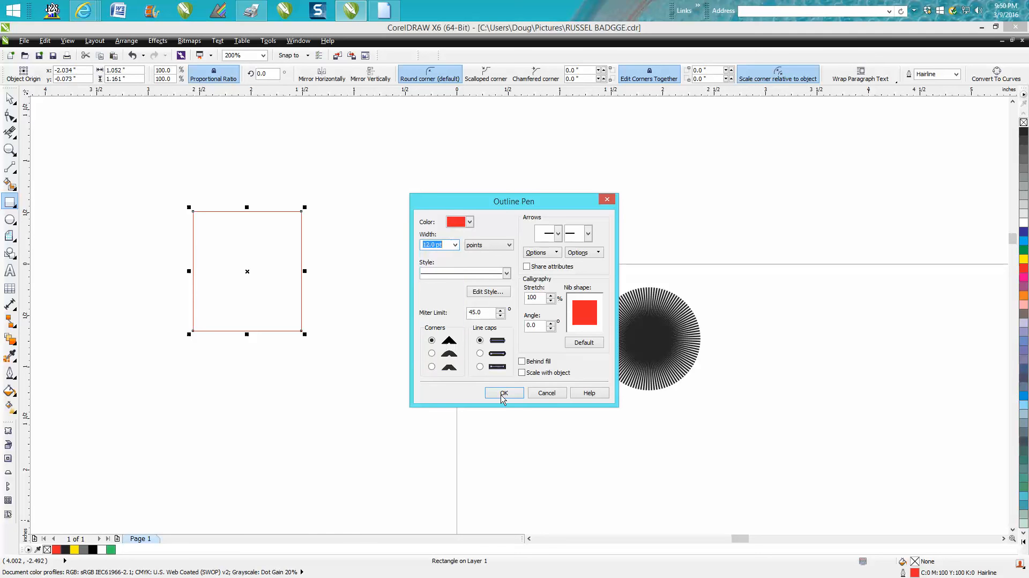
Apply a 12 pt red outline to the rectangle with Scale with object enabled.
click(504, 392)
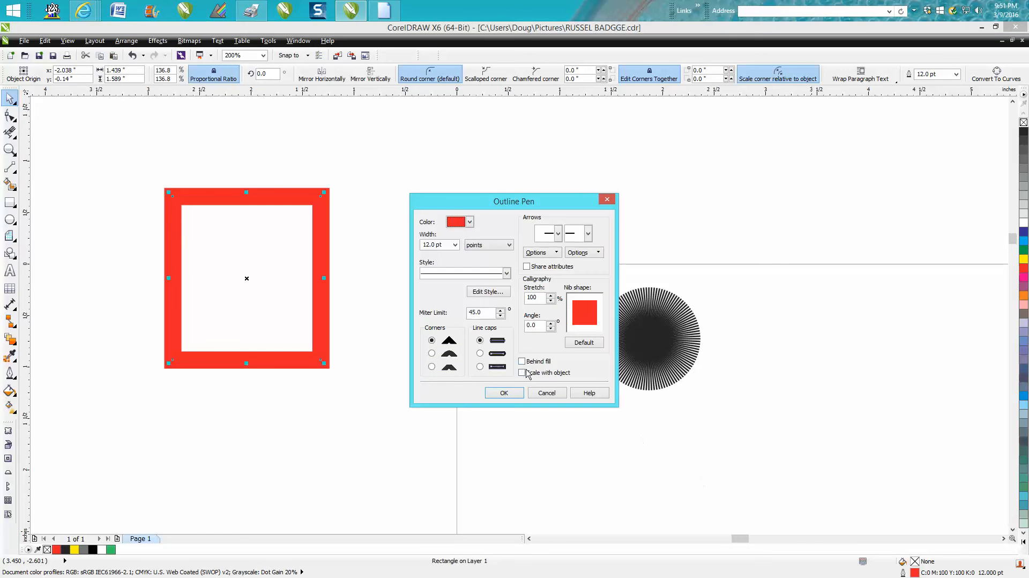
click(522, 372)
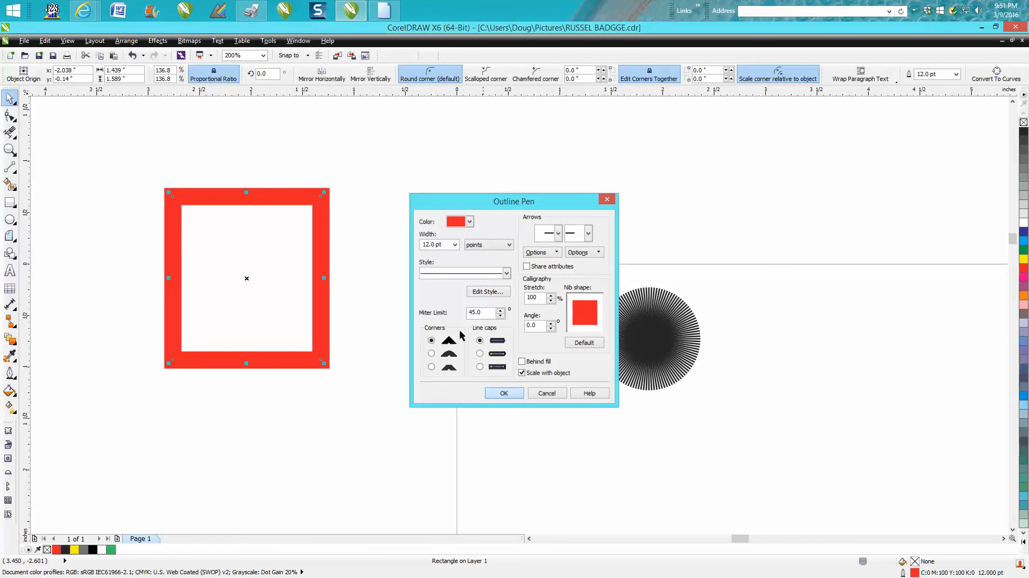
click(504, 393)
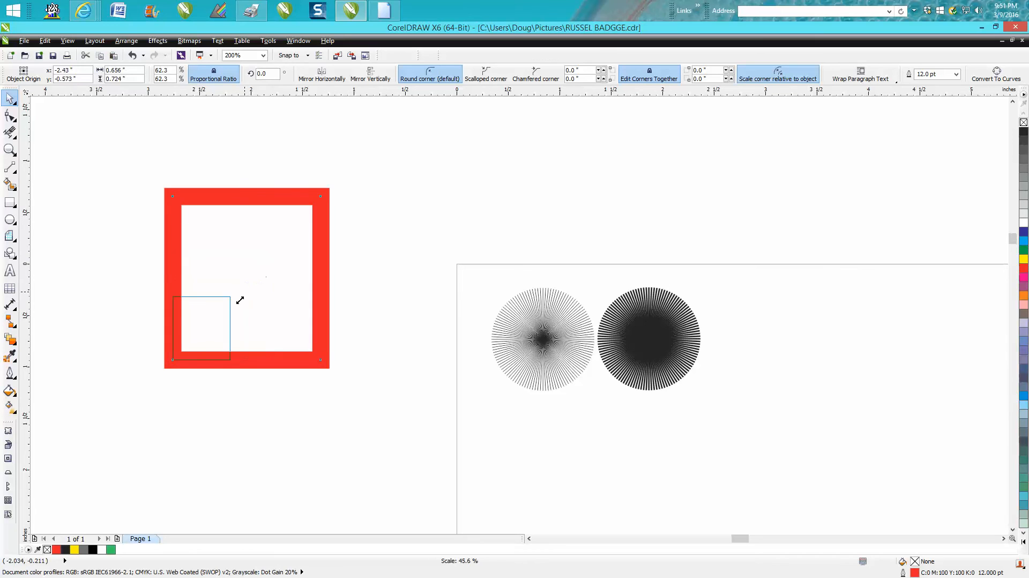